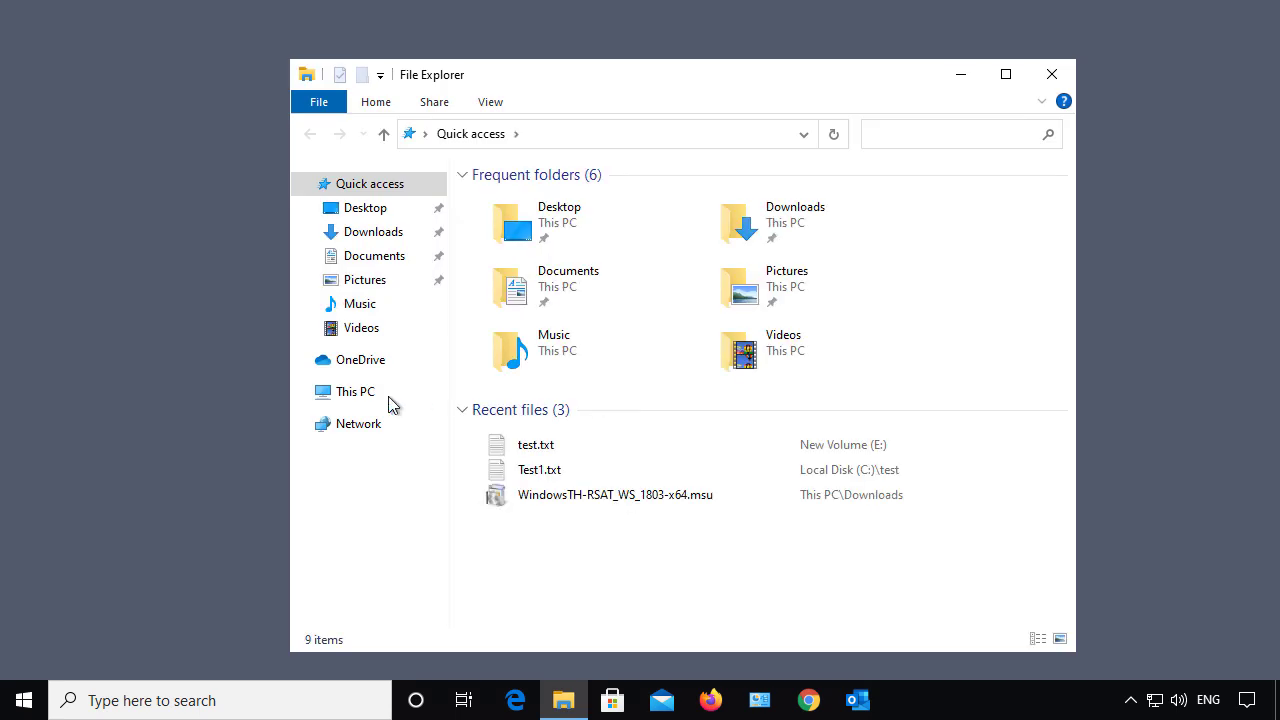
# Show This PC's drives to reach Local Disk (C:)
pyautogui.click(356, 391)
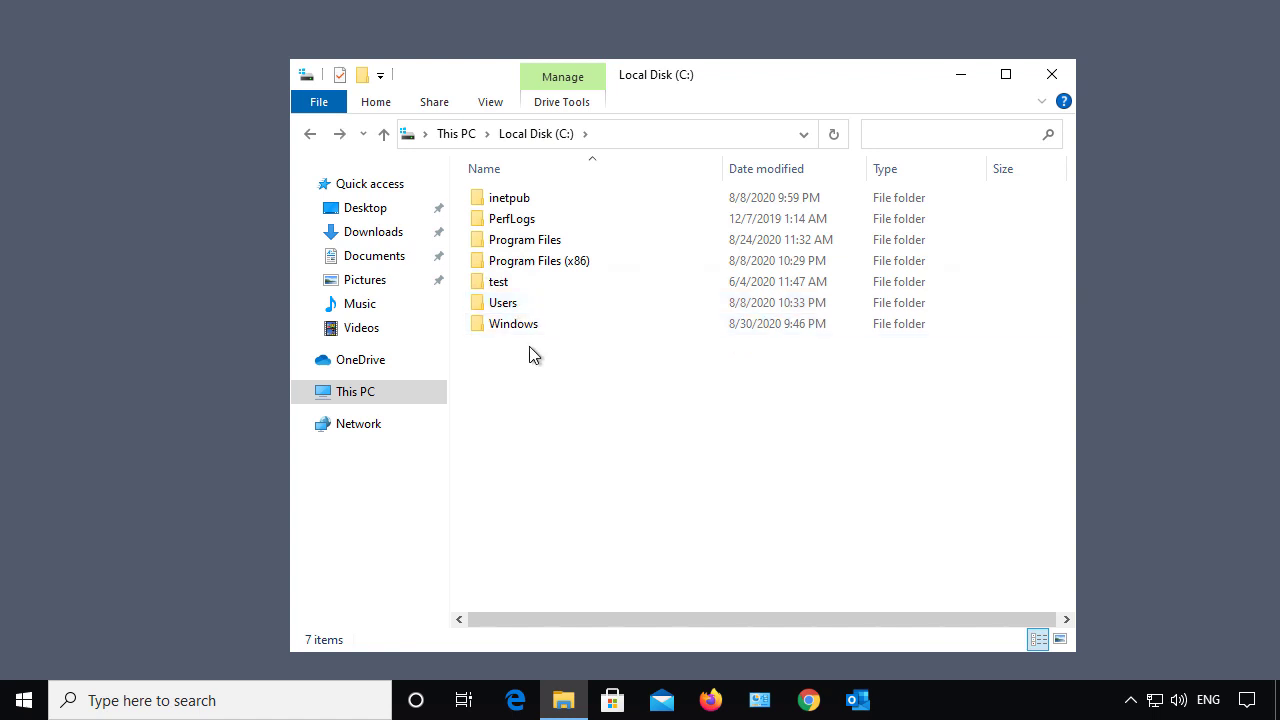
# Open Users, then the administrator.TECHPUB profile folder
pyautogui.doubleClick(503, 302)
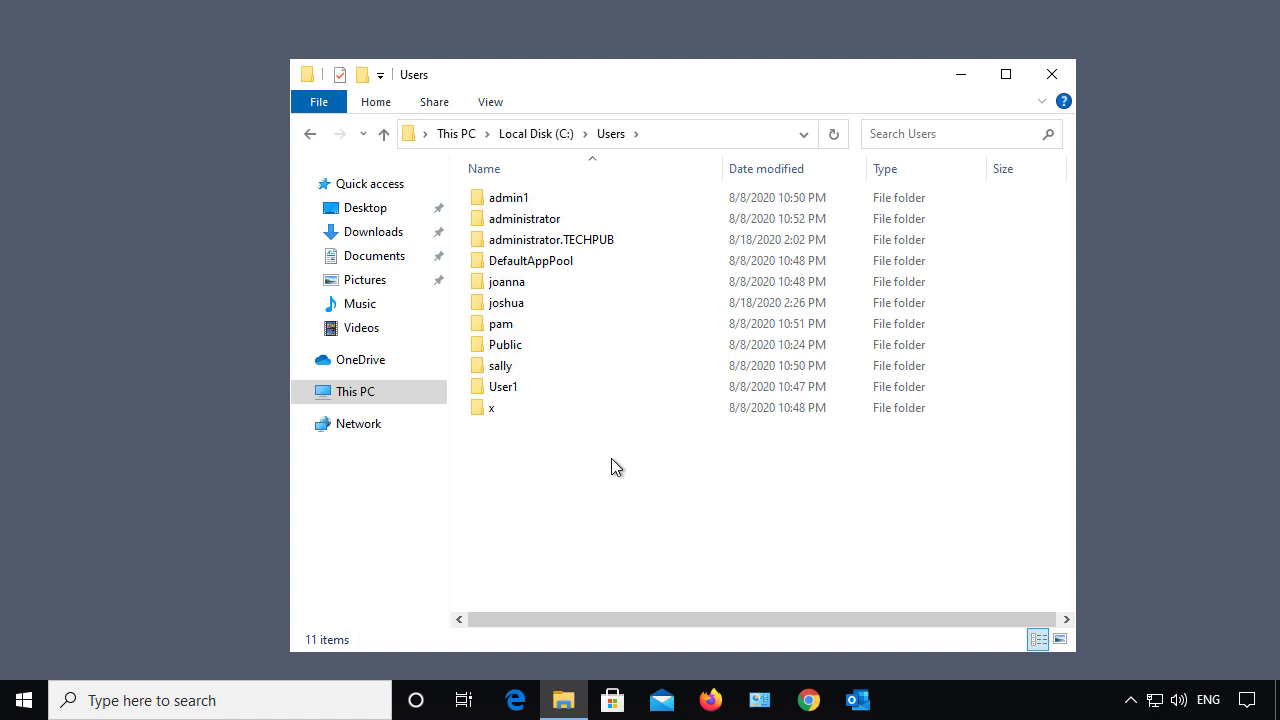
pyautogui.doubleClick(551, 239)
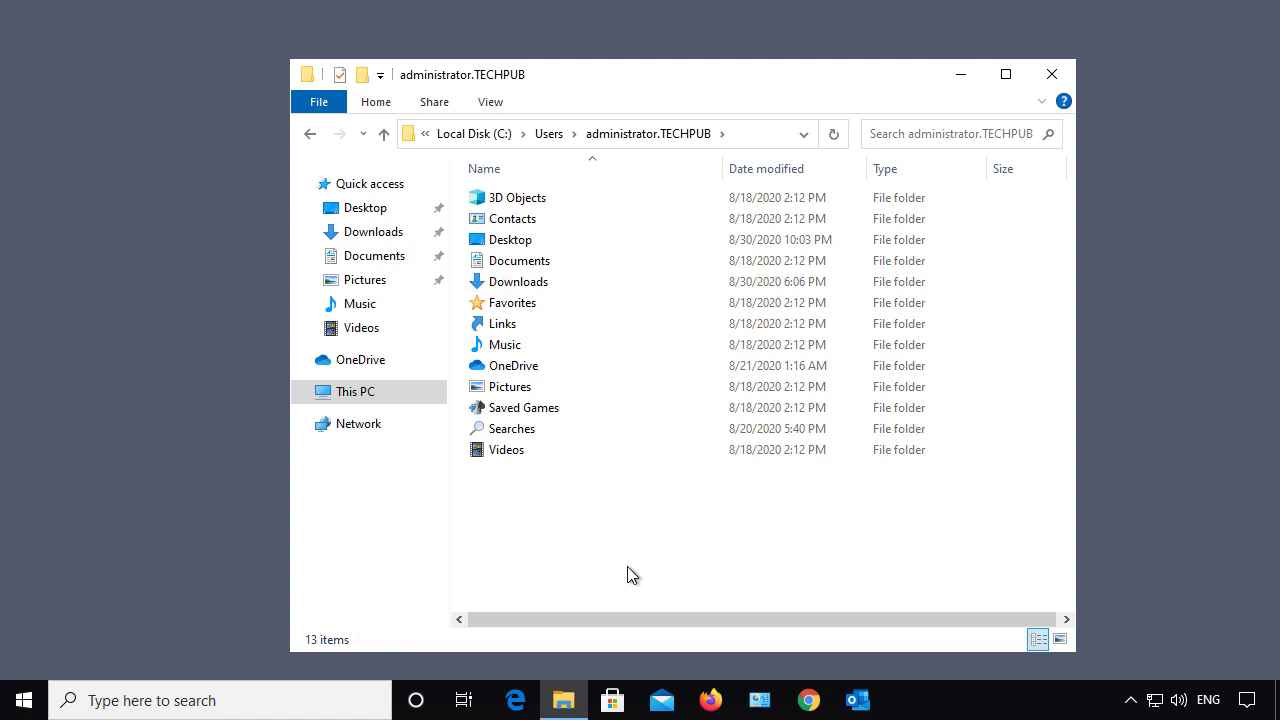
pyautogui.moveTo(598, 543)
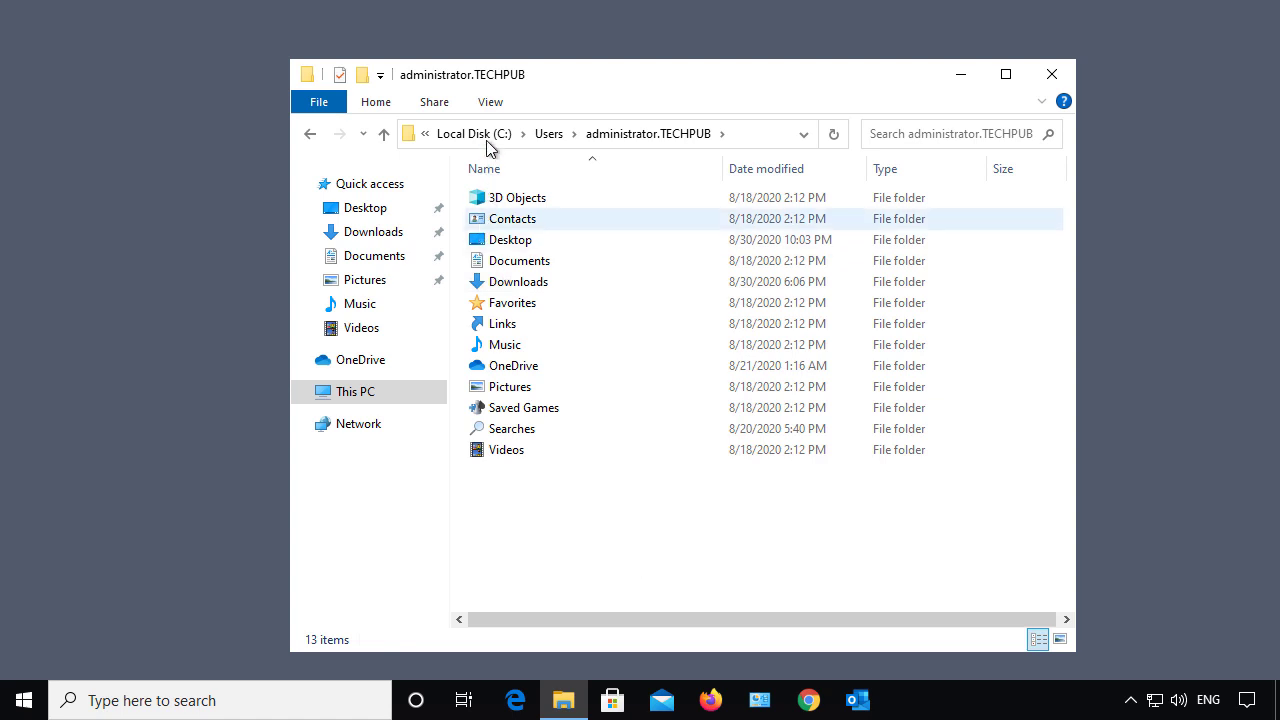
# Turn on Hidden items in the View tab and select the AppData folder
pyautogui.click(490, 101)
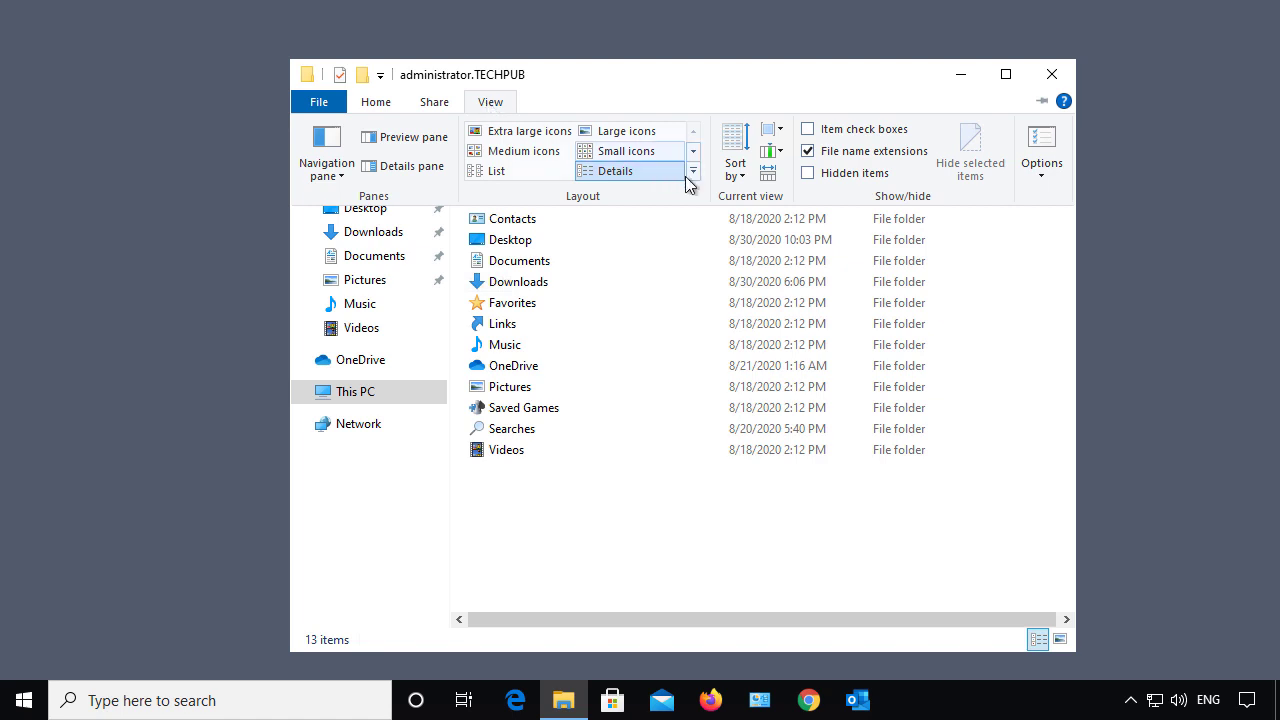
pyautogui.click(616, 170)
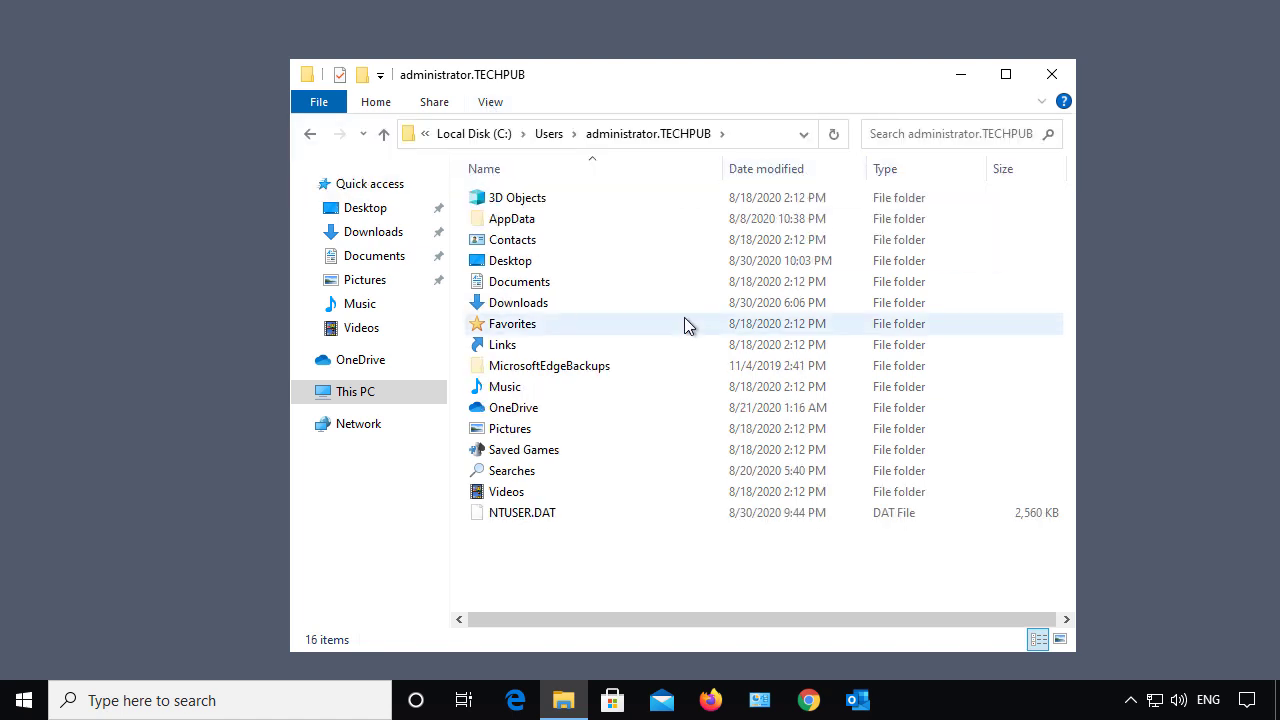
pyautogui.click(512, 218)
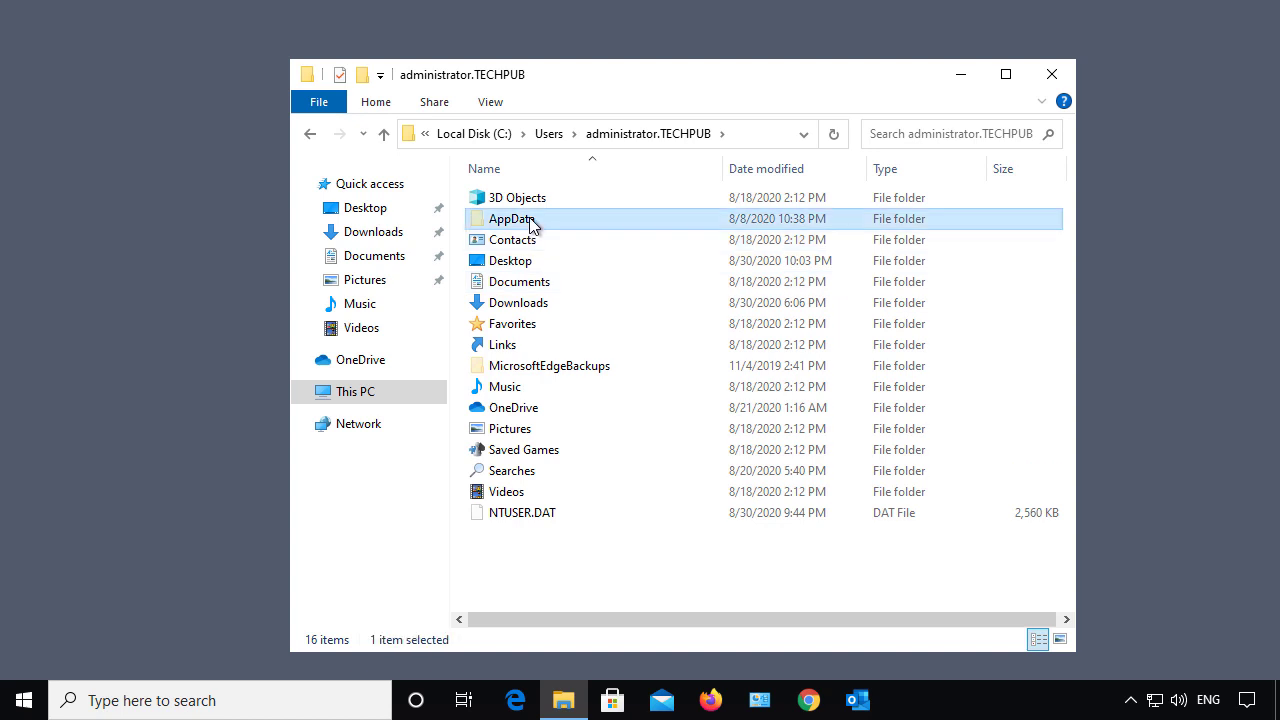
# Go into AppData\Local and select the Microsoft and Mozilla folders
pyautogui.doubleClick(511, 218)
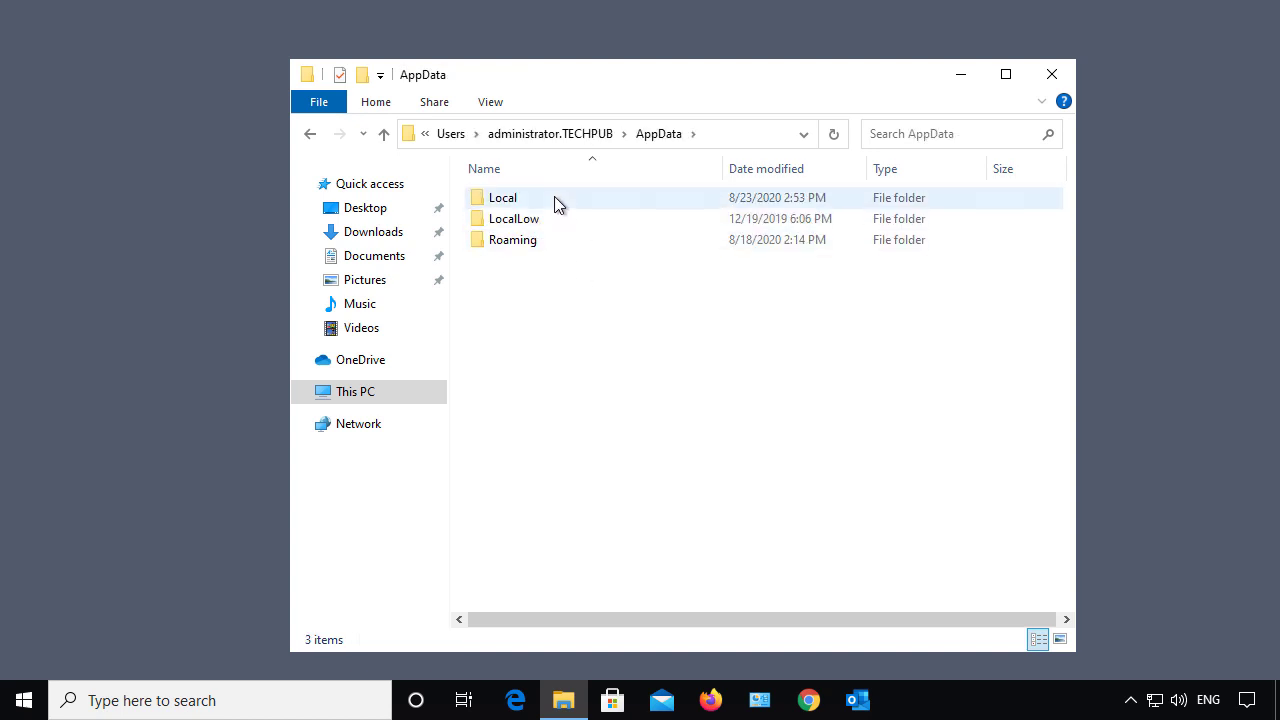
pyautogui.doubleClick(502, 197)
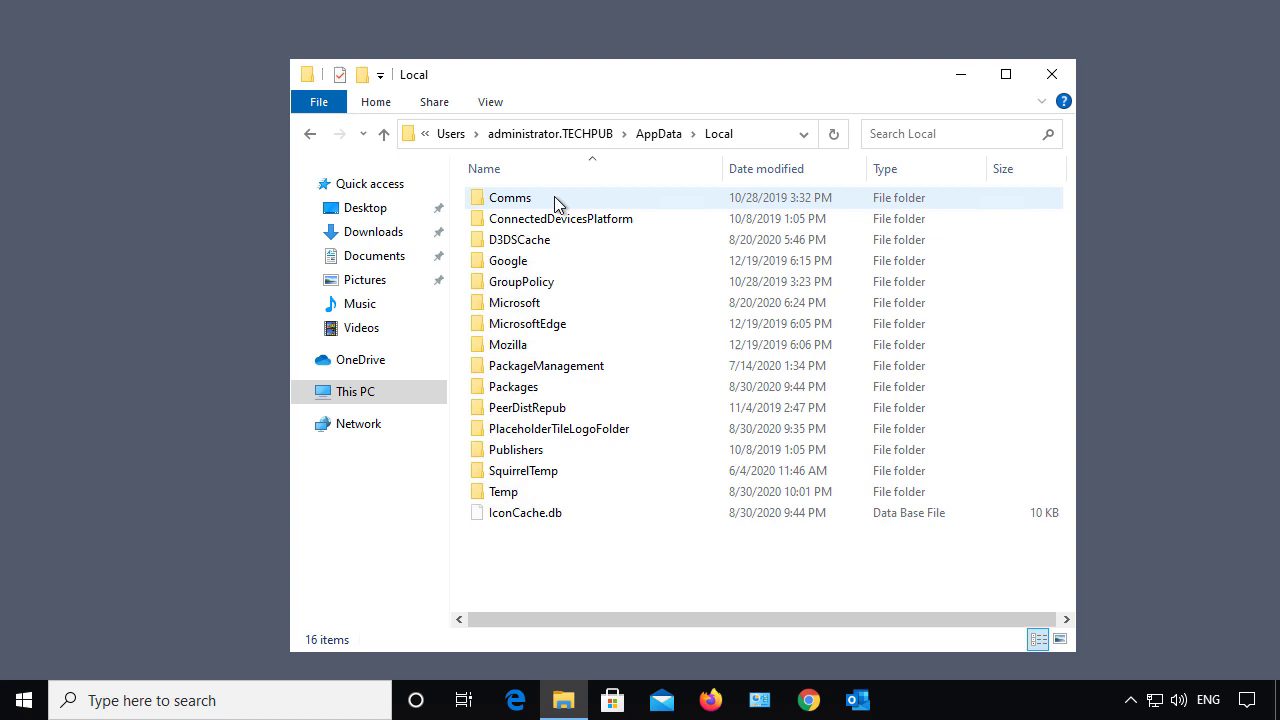
pyautogui.click(724, 581)
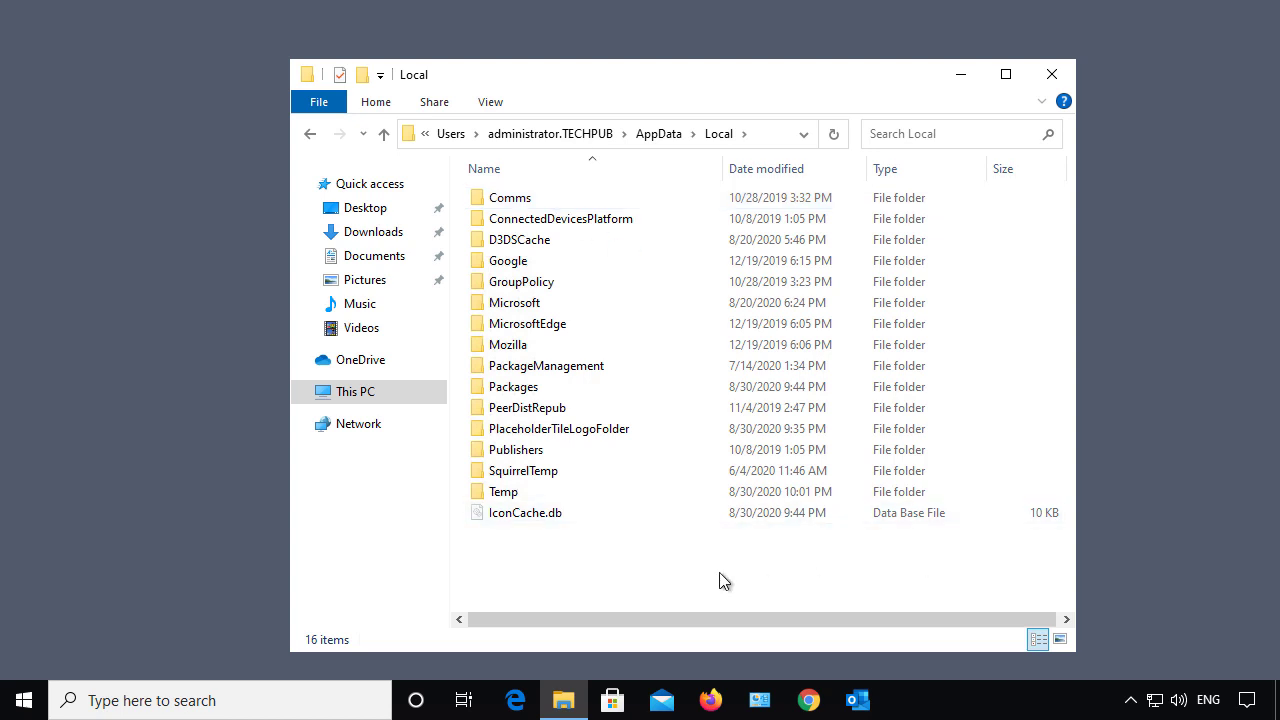
pyautogui.moveTo(643, 497)
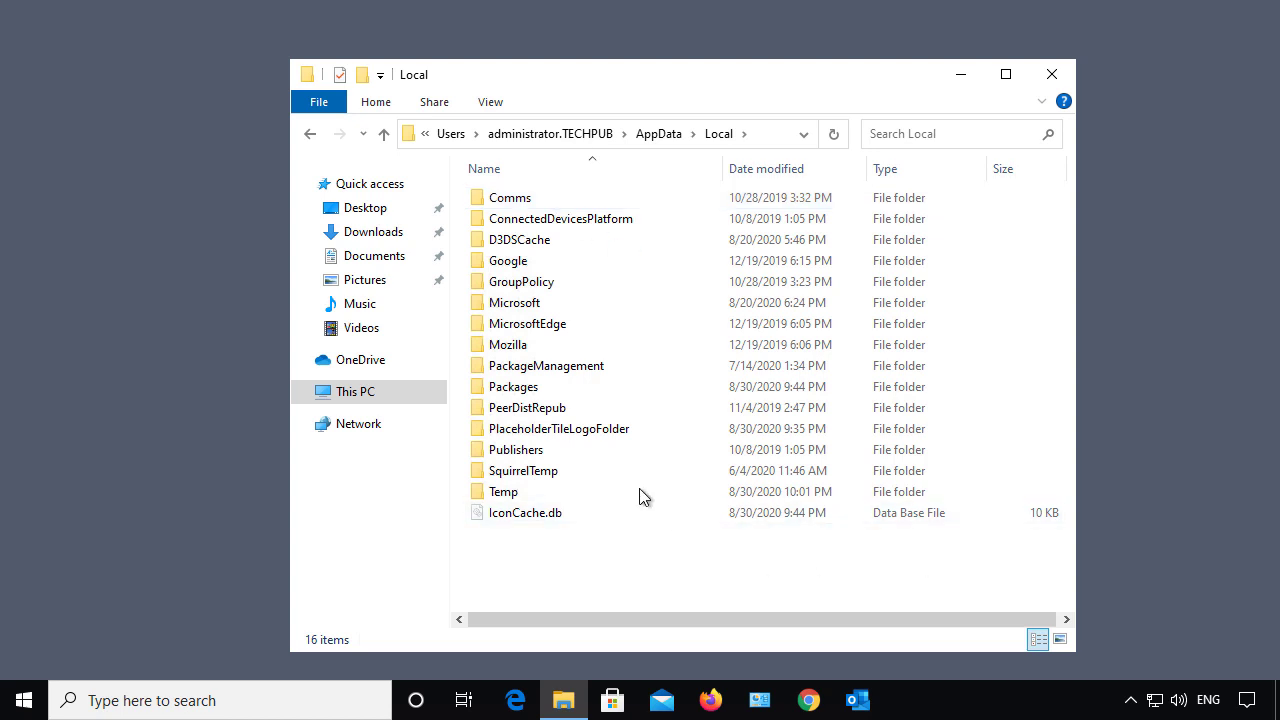
pyautogui.click(515, 302)
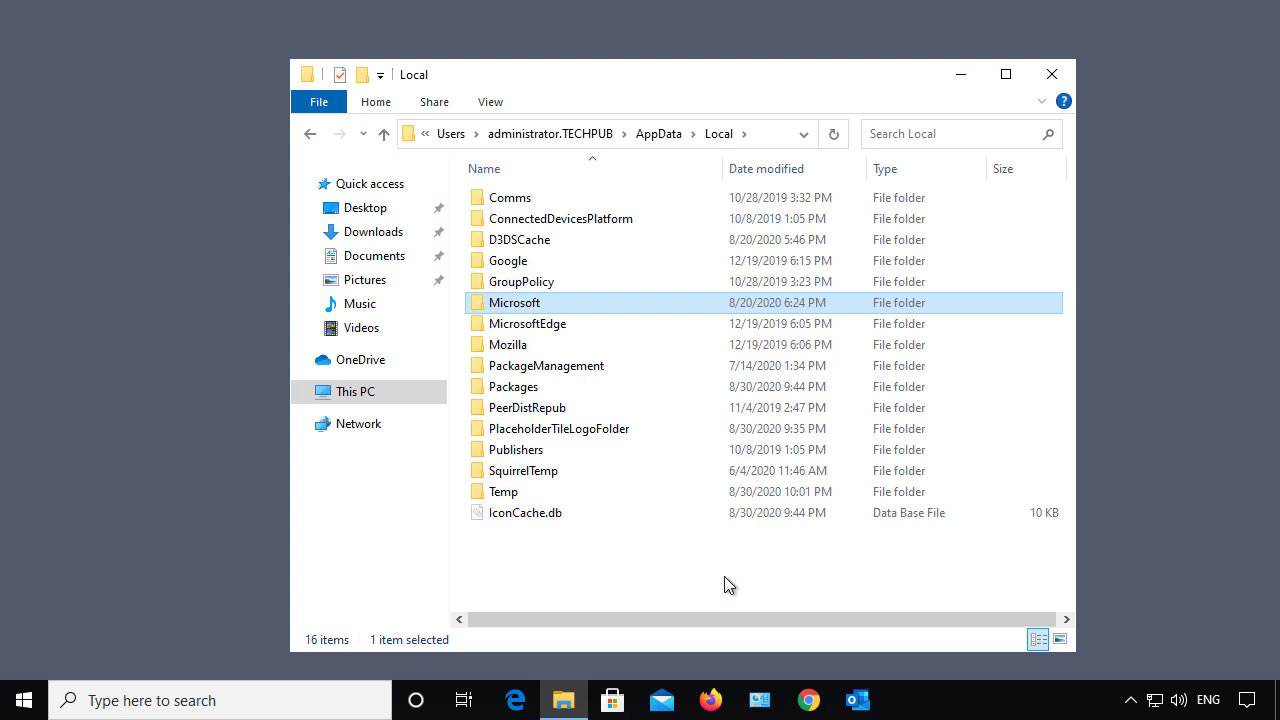
pyautogui.click(508, 344)
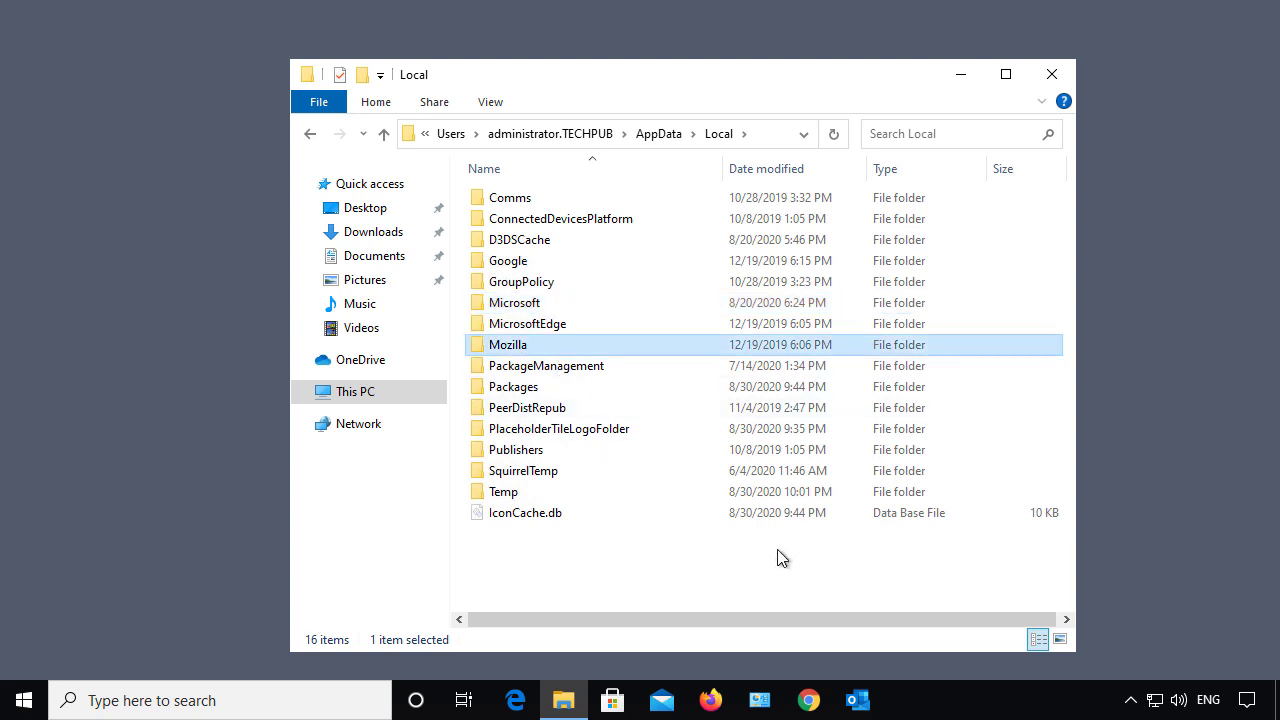
pyautogui.moveTo(751, 548)
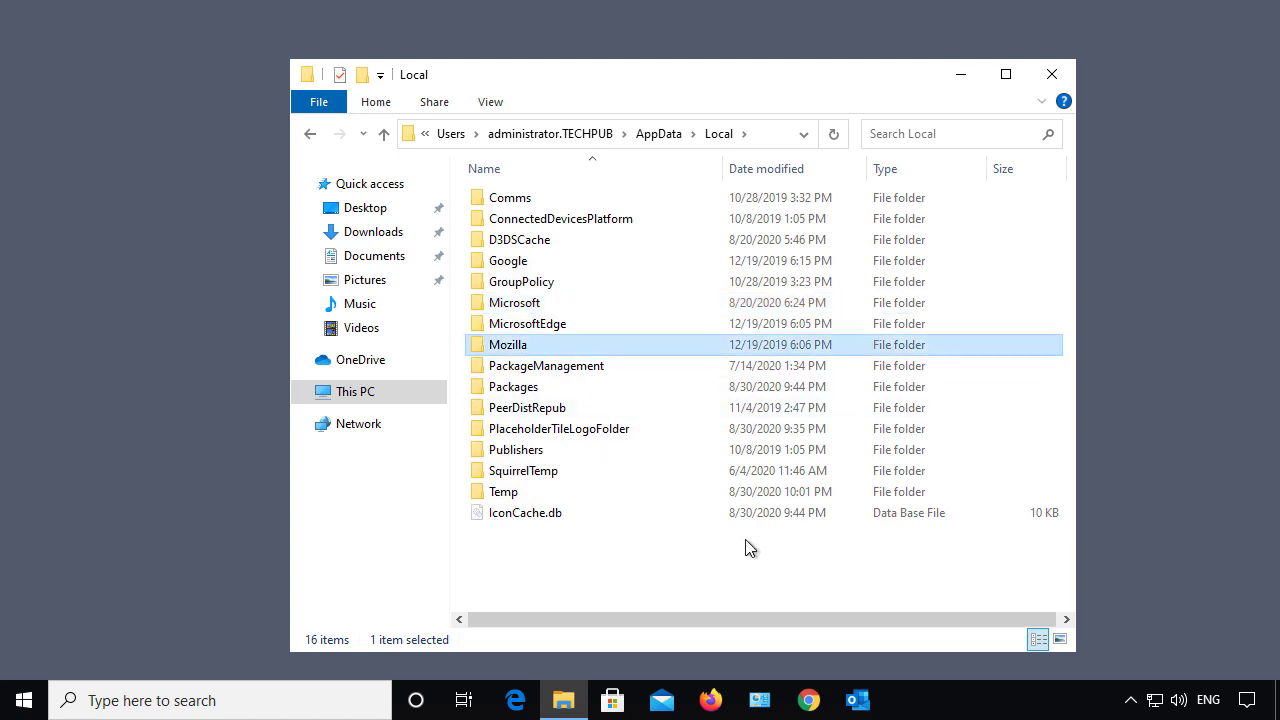